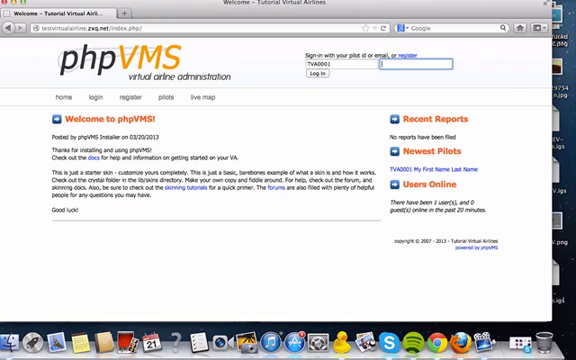
Log in as pilot TVA0001 and decline Firefox's offer to remember the password.
click(312, 77)
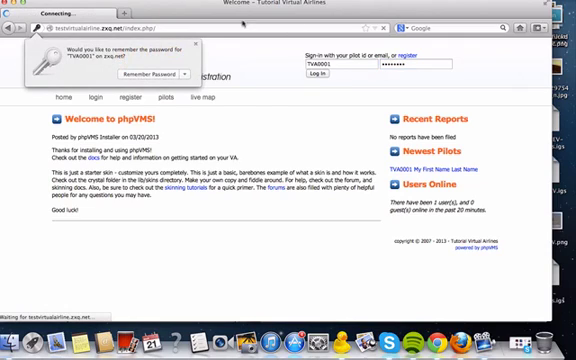
click(322, 75)
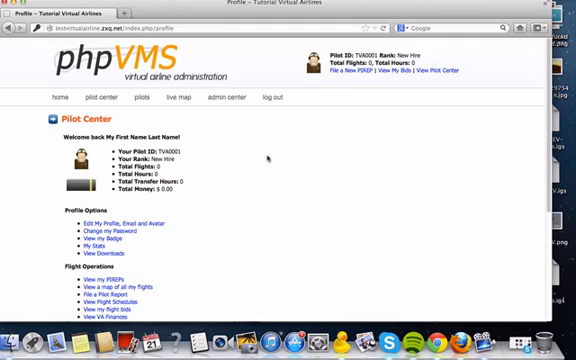
Enter the admin center and bring up the empty Add & Edit Fleet aircraft list.
click(219, 97)
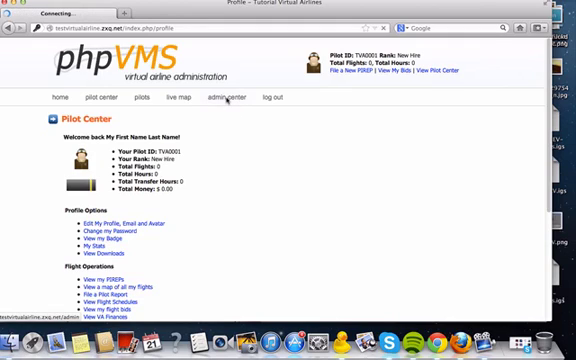
click(220, 97)
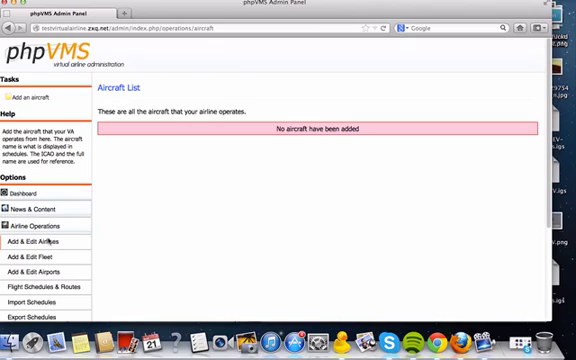
mouse_move(165, 75)
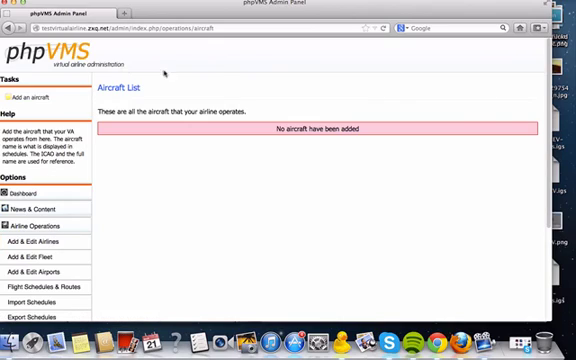
mouse_move(538, 130)
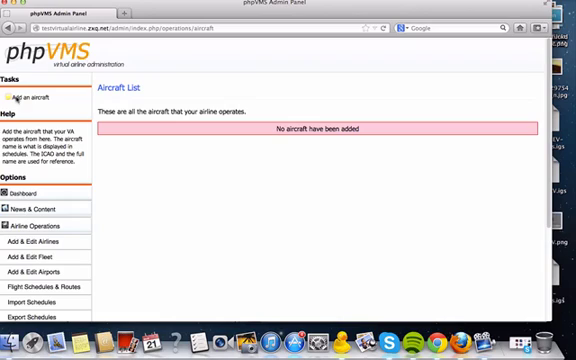
Open the Add Aircraft form and enter B747 as the ICAO code.
click(36, 97)
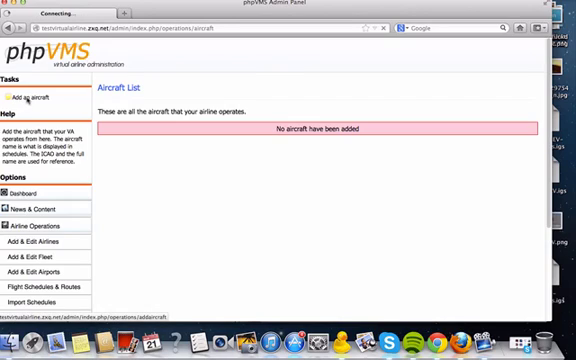
click(36, 96)
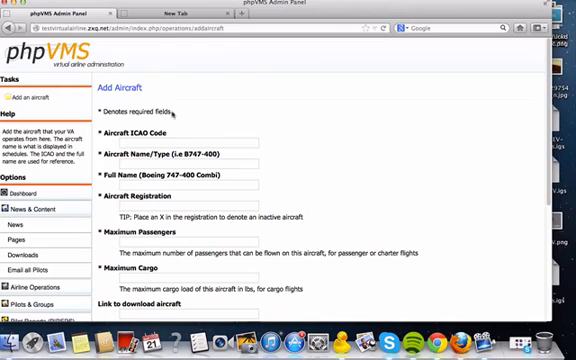
text(B747)
text(SPECIF)
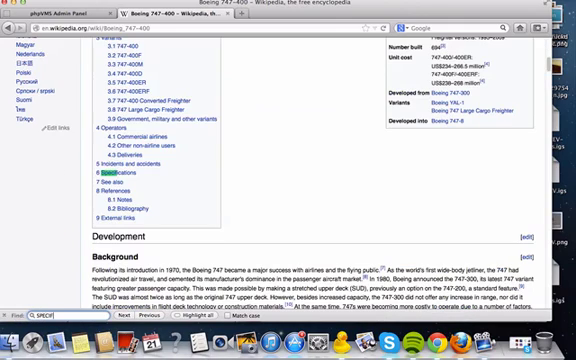
Jump to the Wikipedia article's Specifications section and review the 747-400 figures.
click(71, 176)
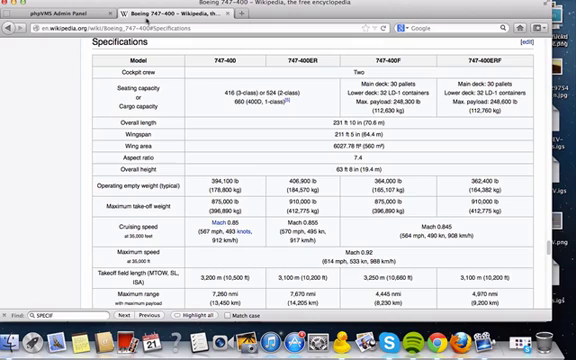
scroll(down, 3)
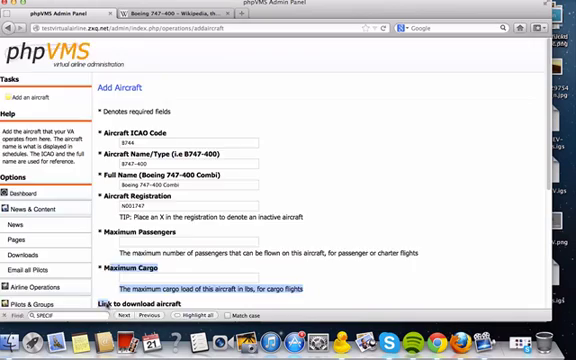
scroll(down, 3)
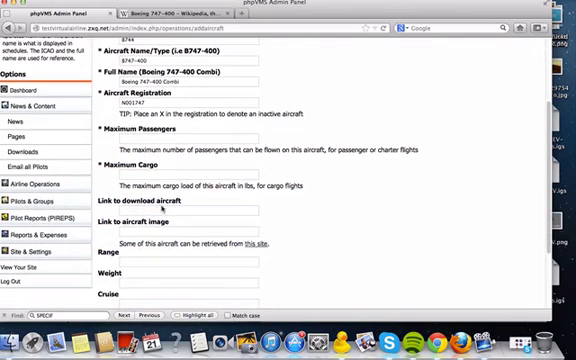
scroll(down, 3)
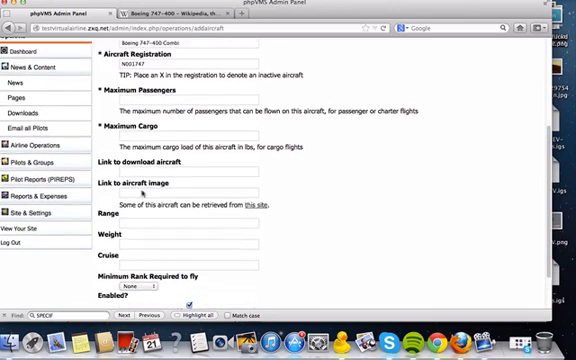
scroll(up, 3)
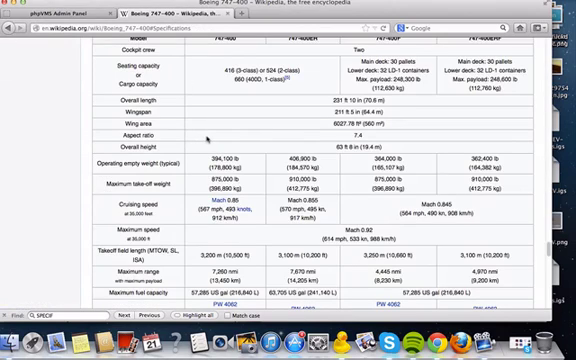
scroll(down, 3)
text(MAXIMUM P)
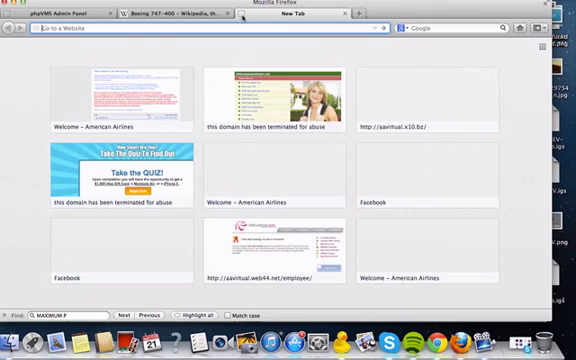
Search 'boeing 747-400 max pax' to find 624 passengers, then return to the Wikipedia article.
text(boein)
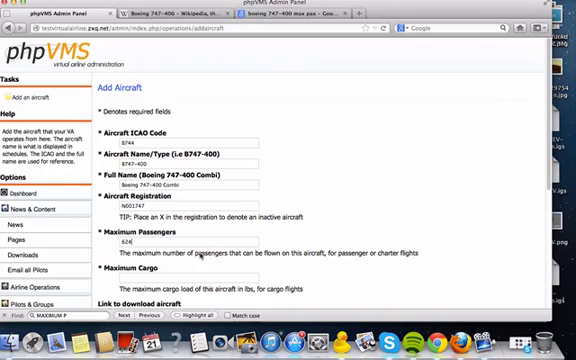
click(278, 10)
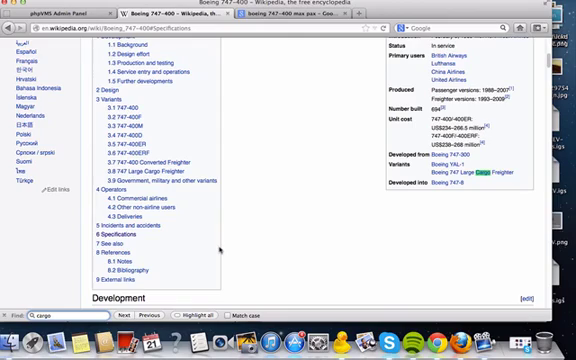
scroll(down, 3)
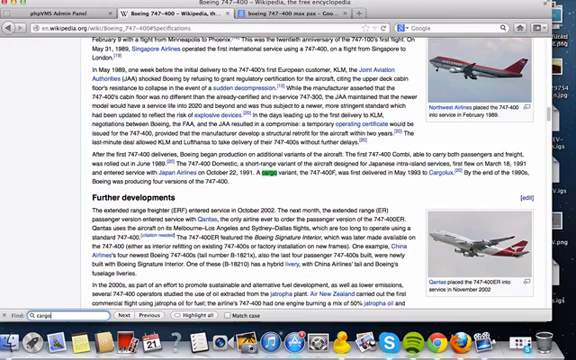
scroll(down, 3)
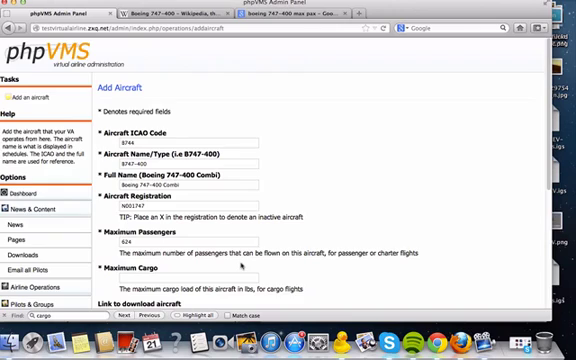
Scroll the Wikipedia specifications table to find the 747-400's range.
scroll(down, 3)
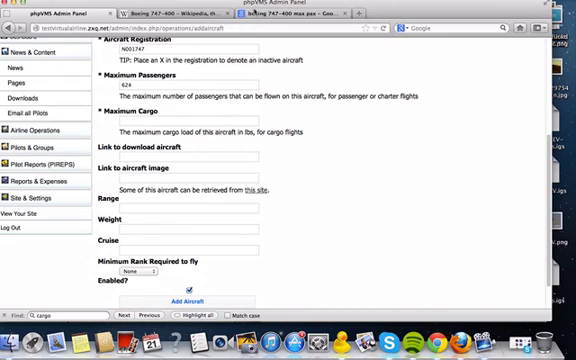
click(286, 10)
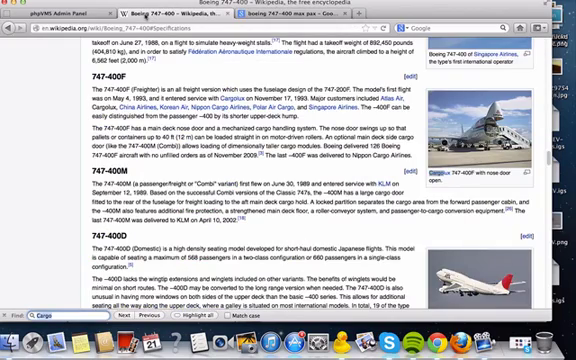
scroll(down, 3)
text(range)
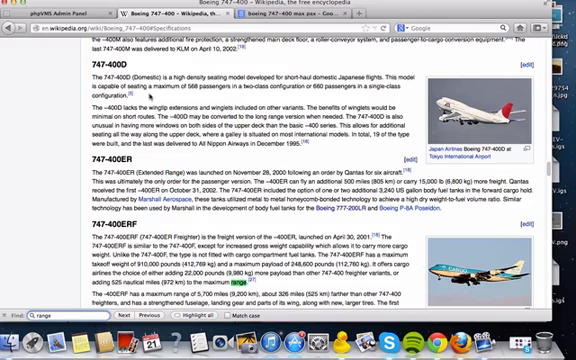
scroll(up, 3)
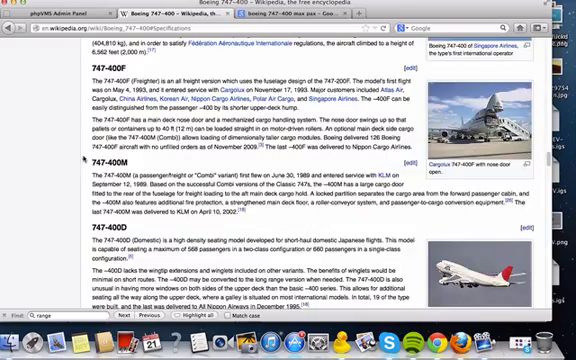
scroll(up, 3)
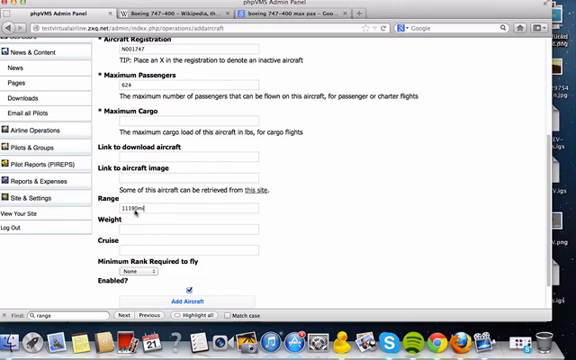
Enter 11190mi as the aircraft's range on the Add Aircraft form.
text(mi)
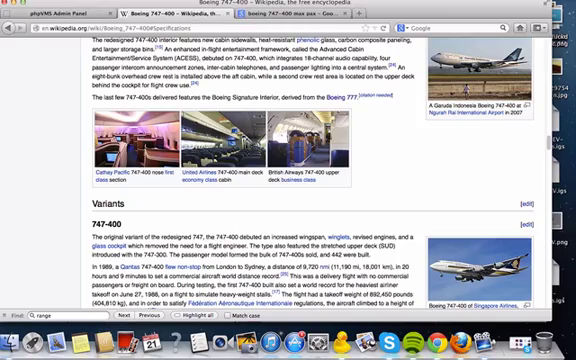
scroll(down, 3)
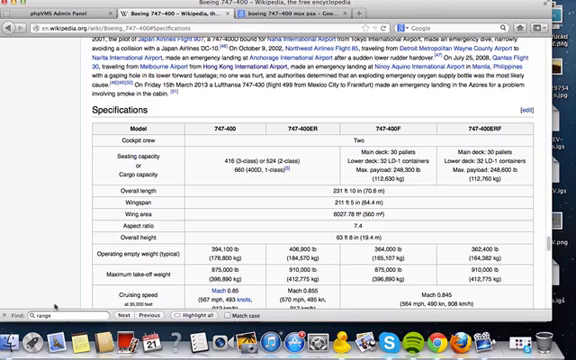
scroll(down, 3)
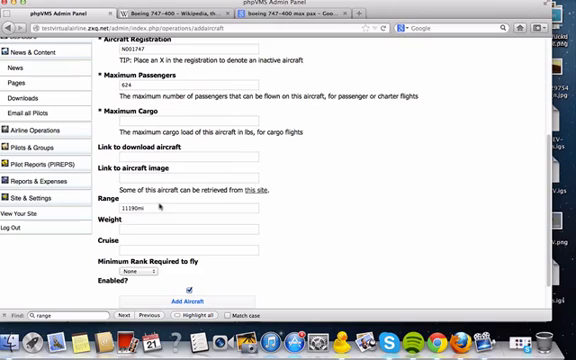
Enter weight 875000lb and cruise speed 564mph, keeping minimum rank at None.
text(875000lb)
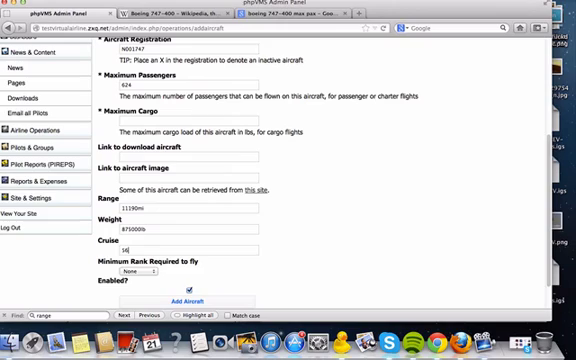
text(564mph)
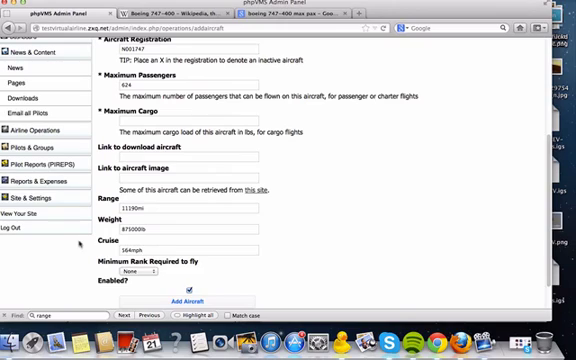
click(135, 273)
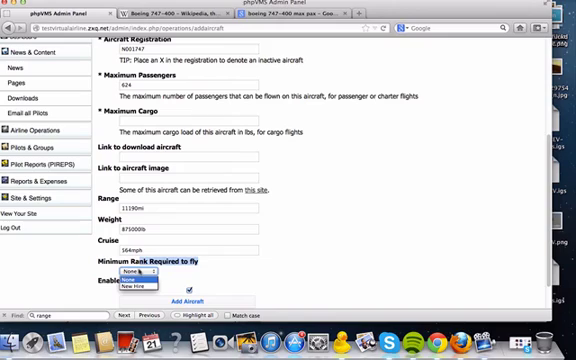
click(135, 280)
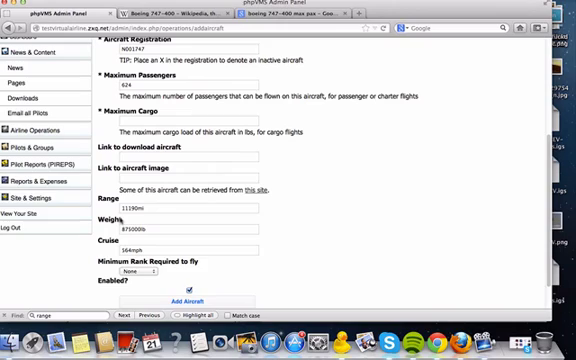
click(135, 275)
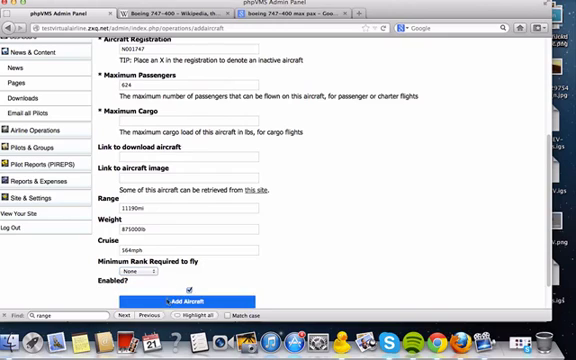
Add the Boeing 747-400 Combi (N001747, 624 passengers) to the fleet.
click(196, 302)
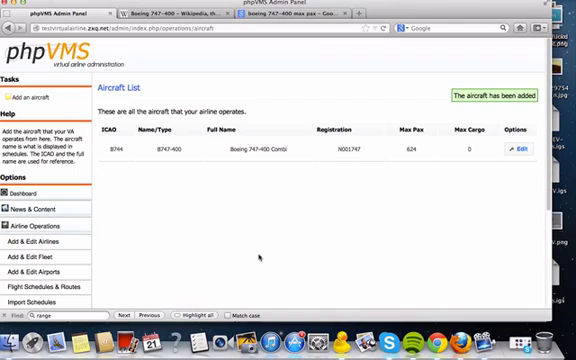
mouse_move(51, 287)
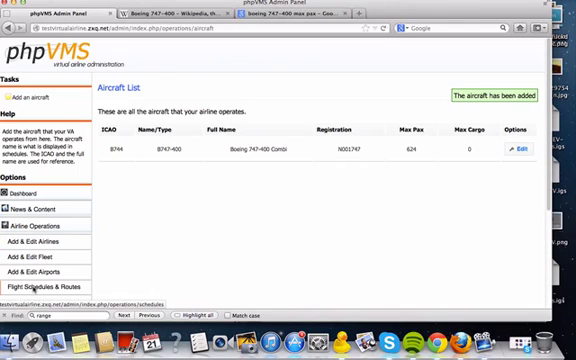
Open the Add Schedule form and enter flight number 0001 with the B747-400.
click(51, 290)
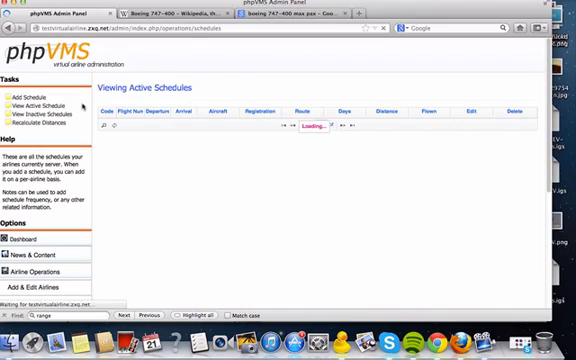
click(24, 93)
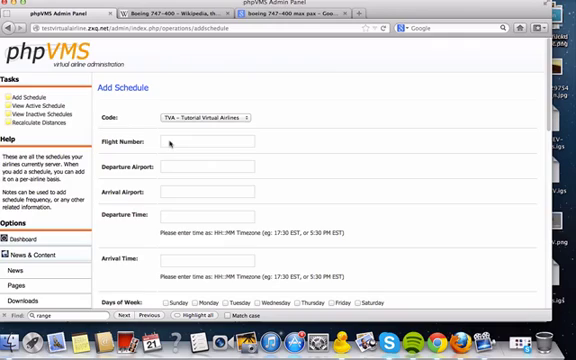
text(001)
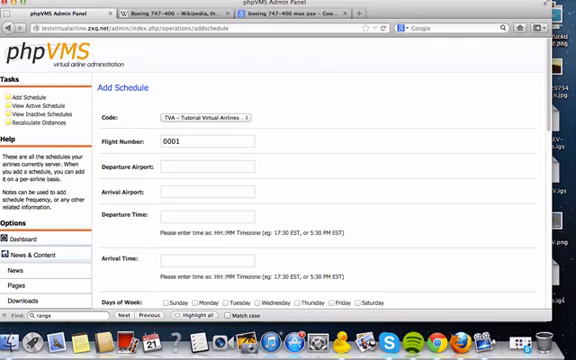
click(205, 117)
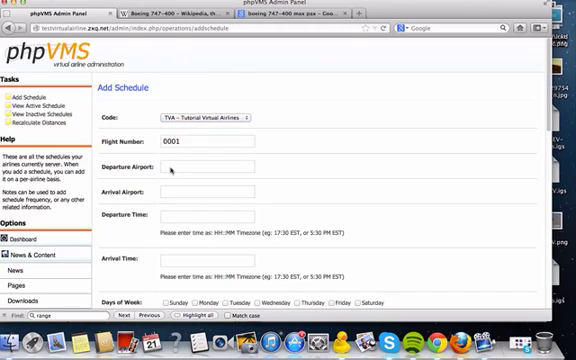
scroll(down, 3)
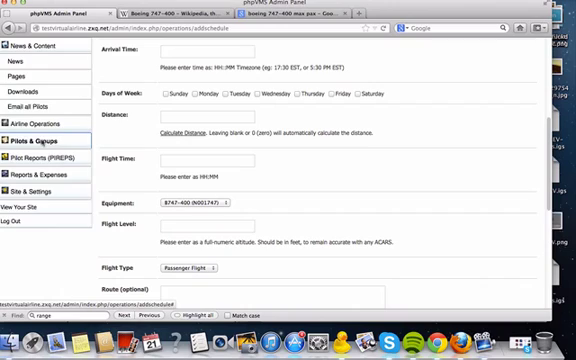
click(40, 65)
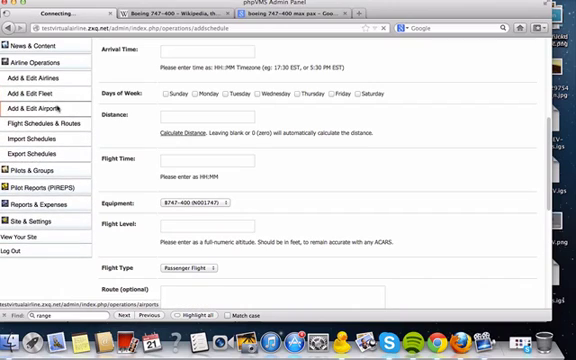
Check the airports list holds only KJFK, close the Add Airport popup, and view active schedules.
click(43, 104)
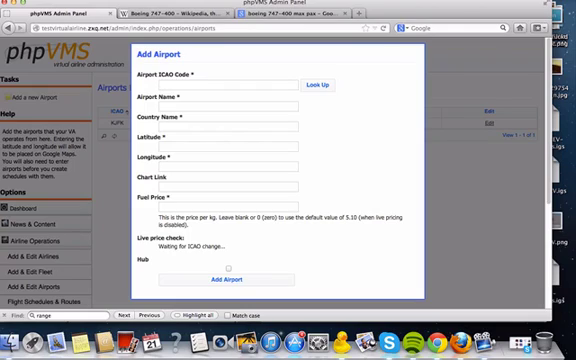
click(316, 83)
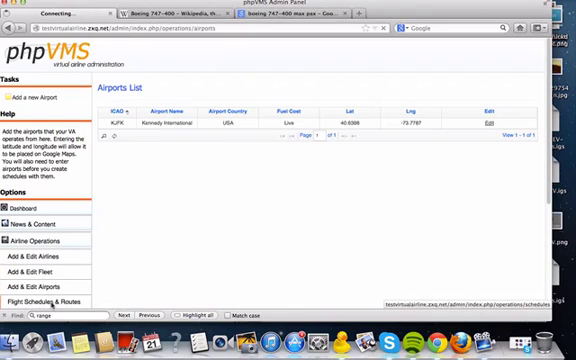
click(51, 298)
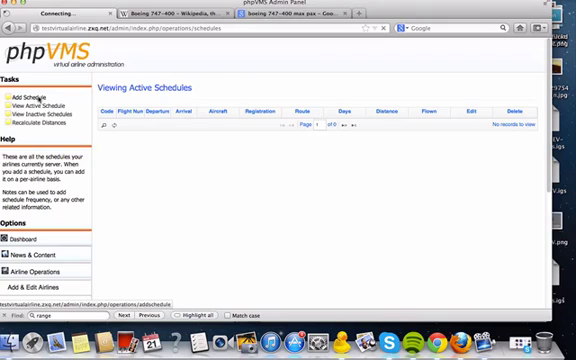
Start a new schedule for flight 0001 from KJFK to OMDB, departing 3:50 PM EST.
click(29, 92)
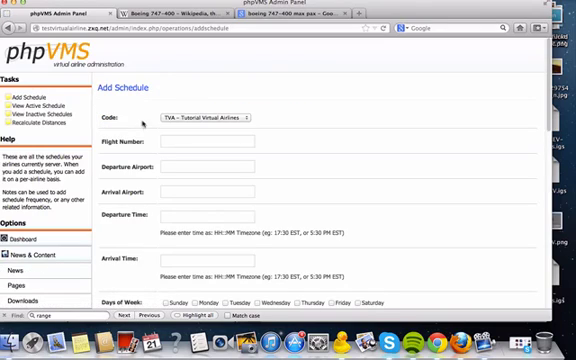
text(0001)
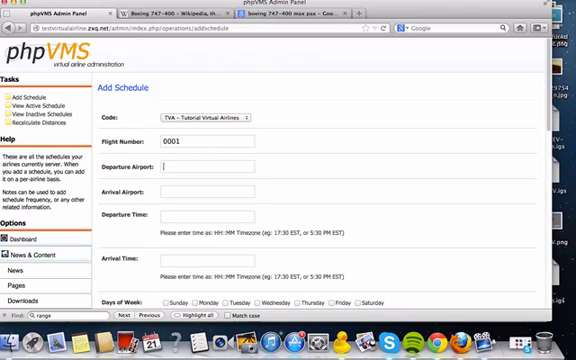
text(KJFK)
click(207, 191)
text(O)
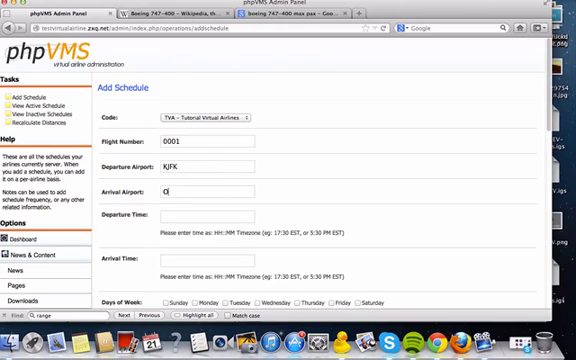
text(MDB)
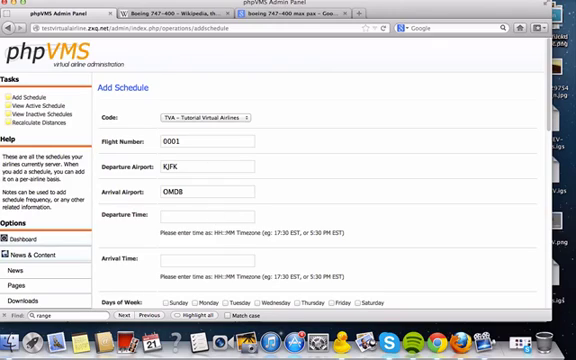
text(1)
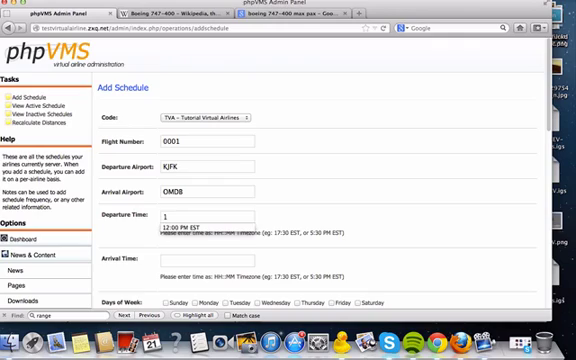
text(3:50 PM)
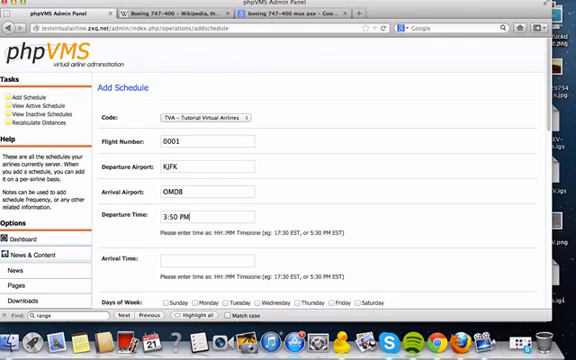
text(EST)
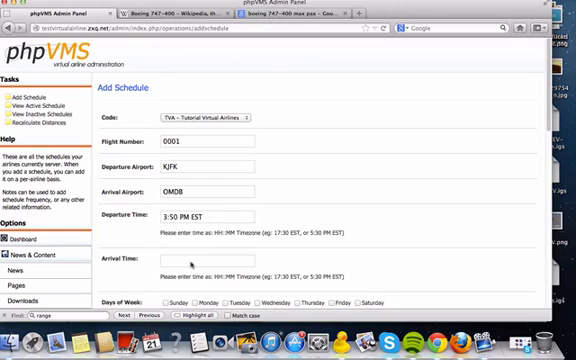
Set the schedule's arrival time to 2:50 AM EST.
click(200, 262)
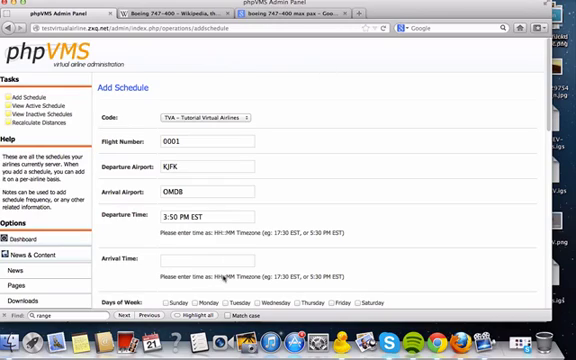
click(200, 258)
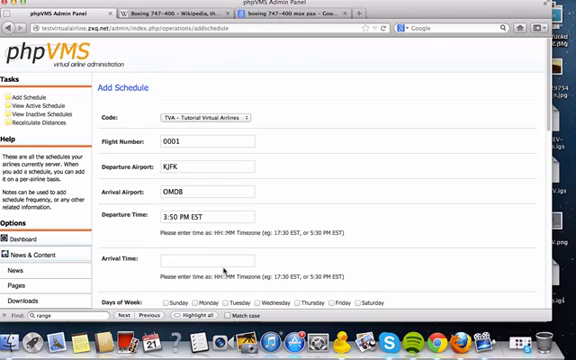
text(3)
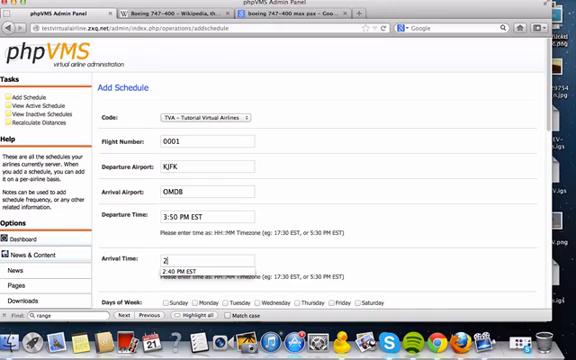
text(:50 AM EST)
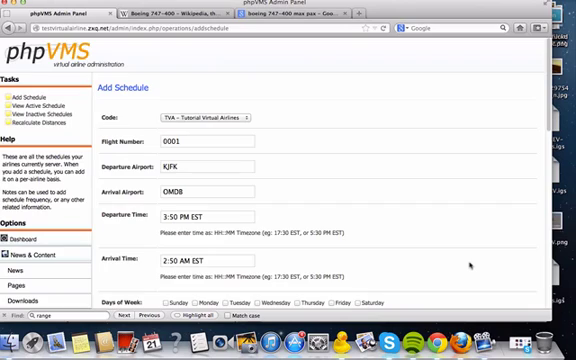
scroll(down, 3)
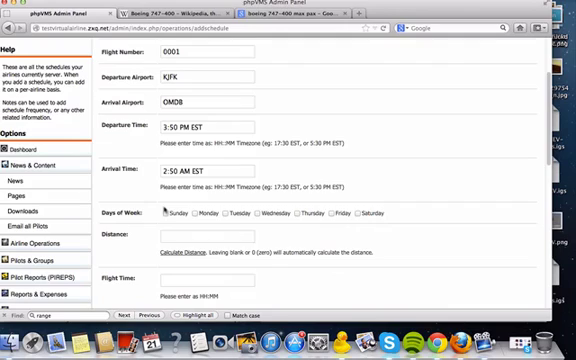
Mark the flight as operating Sunday, Friday and Saturday, calculate the distance, and set 11:00 flight time.
click(167, 212)
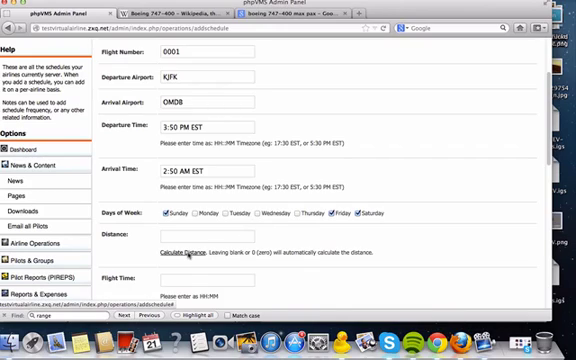
click(182, 251)
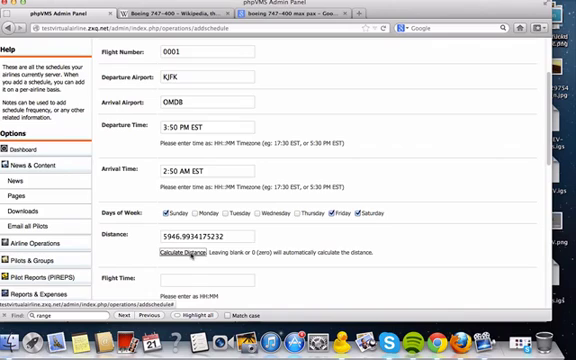
scroll(down, 3)
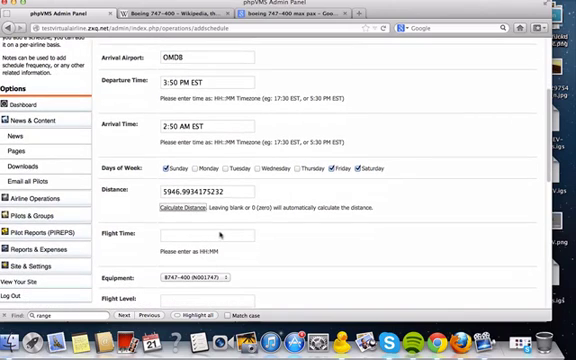
text(11:00)
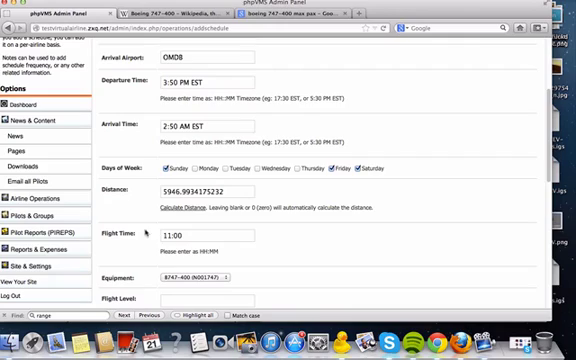
Assign the B747-400 (N001747) as equipment and set a 35,000 flight level.
click(185, 276)
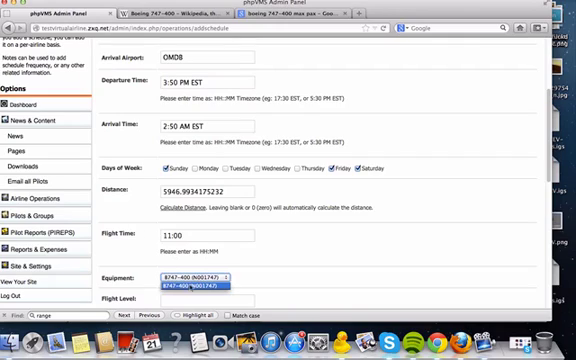
click(195, 278)
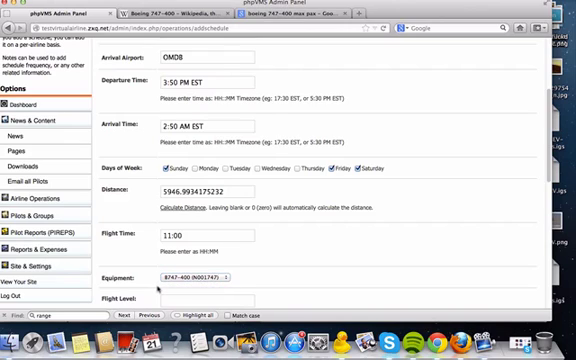
scroll(down, 3)
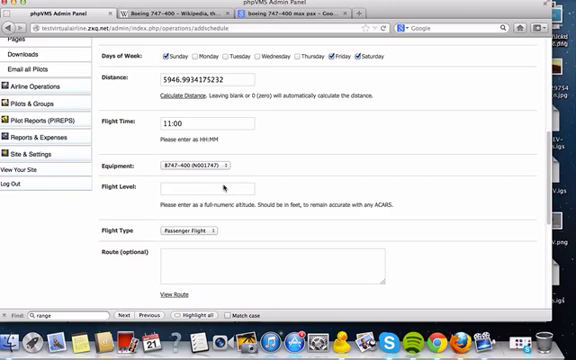
text(35,000)
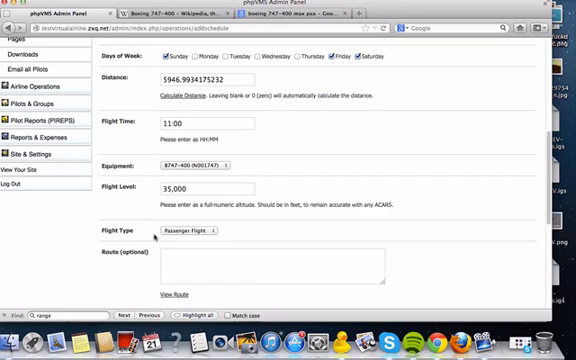
scroll(down, 3)
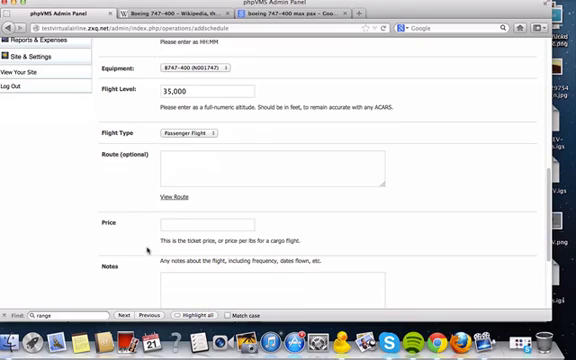
Enter route KJFK - OMDB and price 400.000, keep Enabled ticked, and submit the schedule.
click(165, 165)
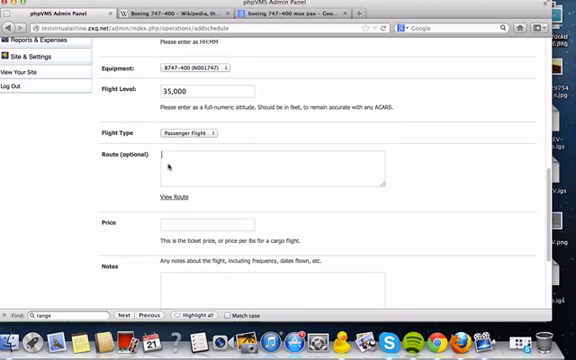
text(KJFK - OMDB)
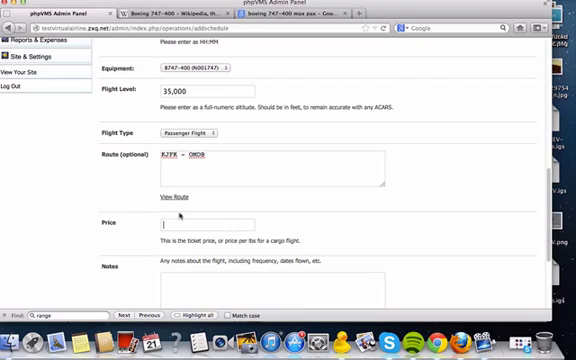
text(400)
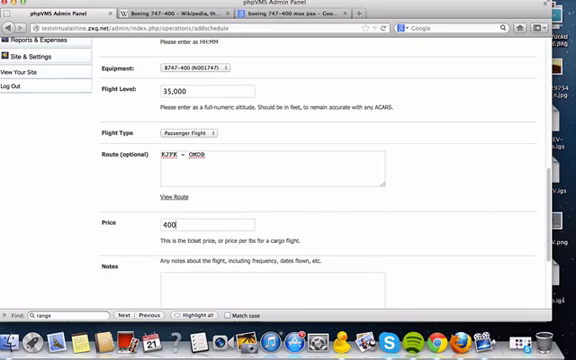
text(.000)
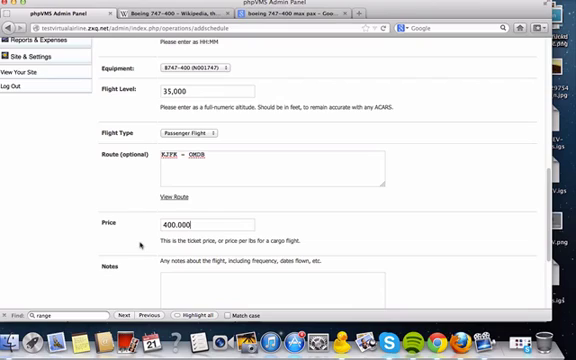
scroll(down, 3)
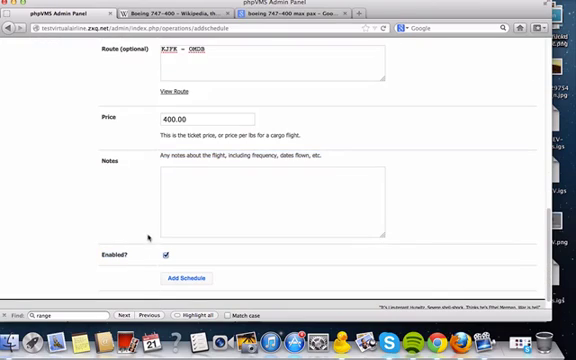
click(190, 278)
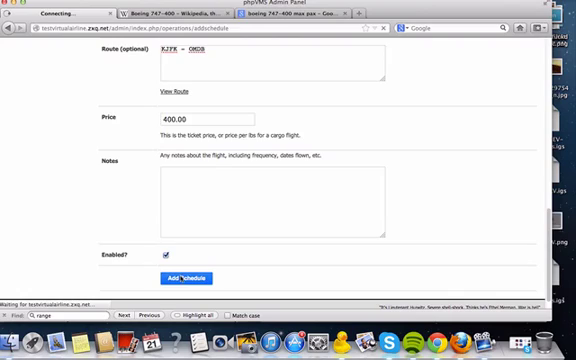
Confirm TVA0001 KJFK–OMDB on the B747-400 appears in Viewing Active Schedules.
click(193, 278)
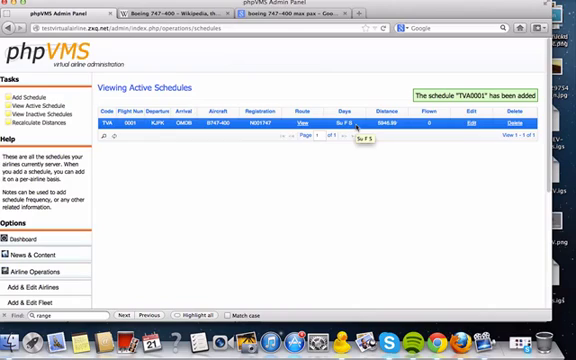
mouse_move(145, 130)
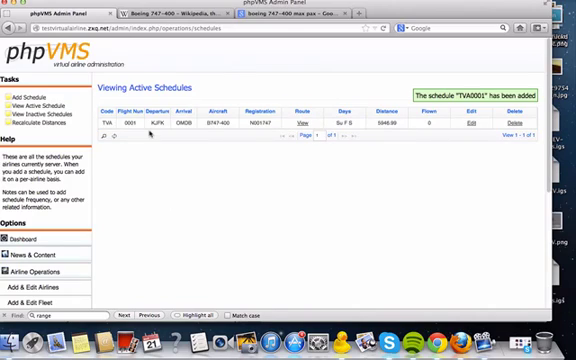